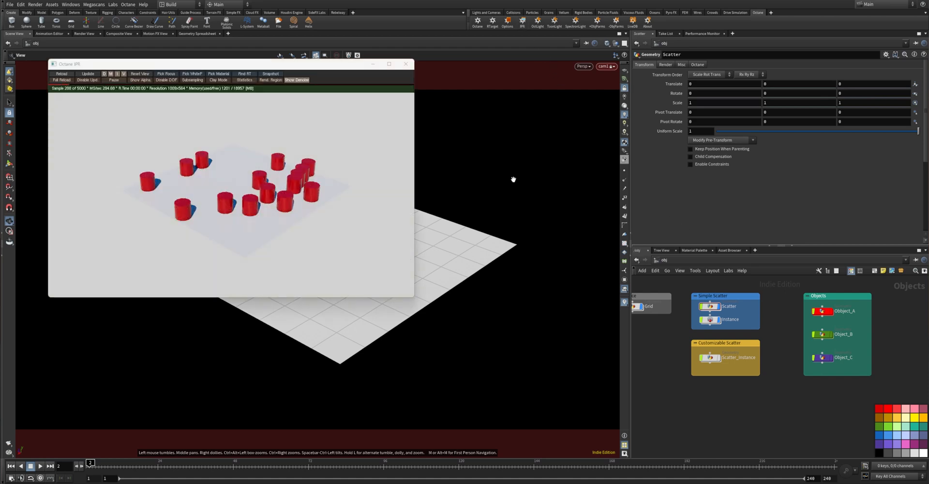
Nudge the Octane render preview left and right to reposition it
left_click_drag(231, 63, 288, 50)
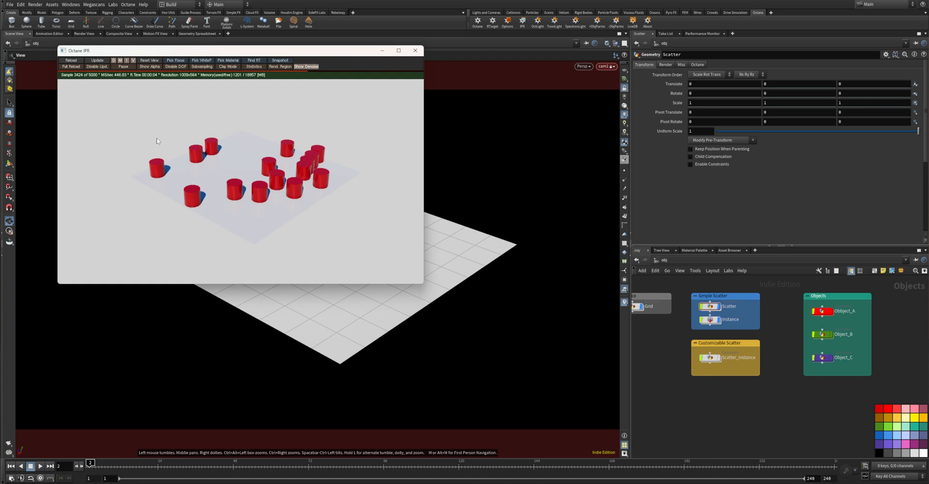
mouse_move(318, 138)
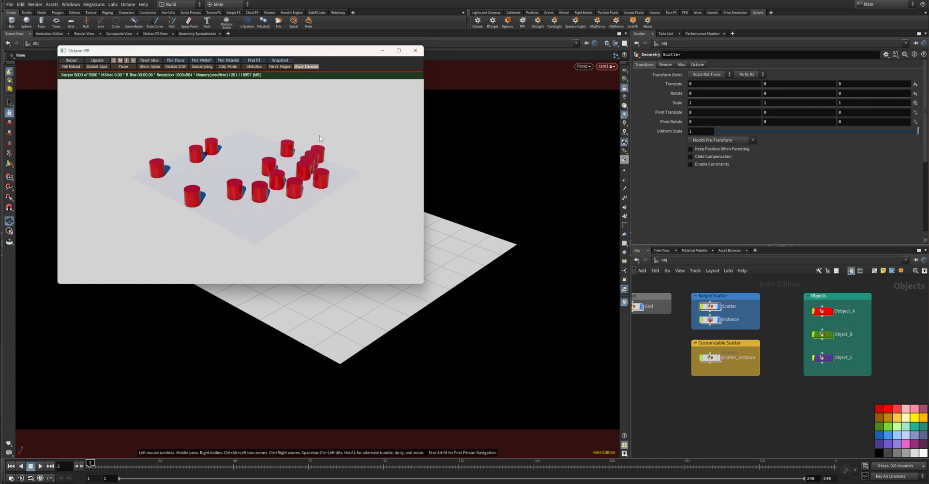
mouse_move(182, 219)
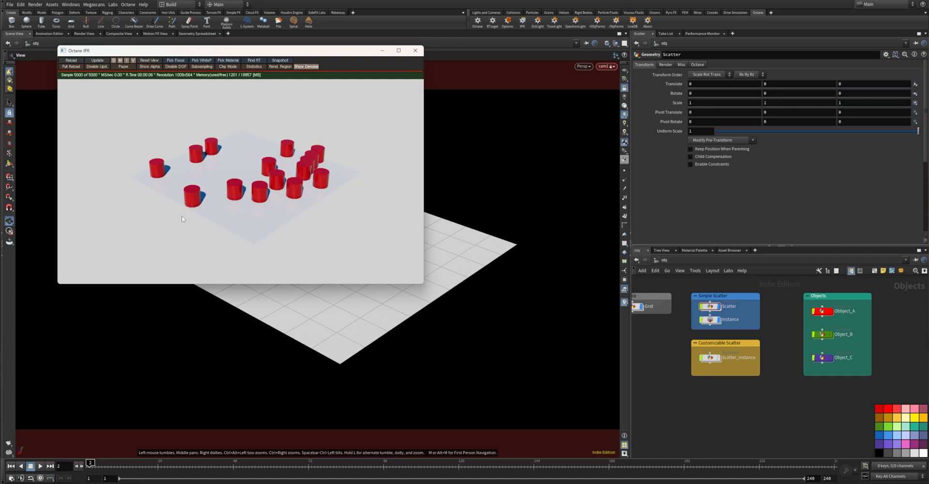
mouse_move(312, 213)
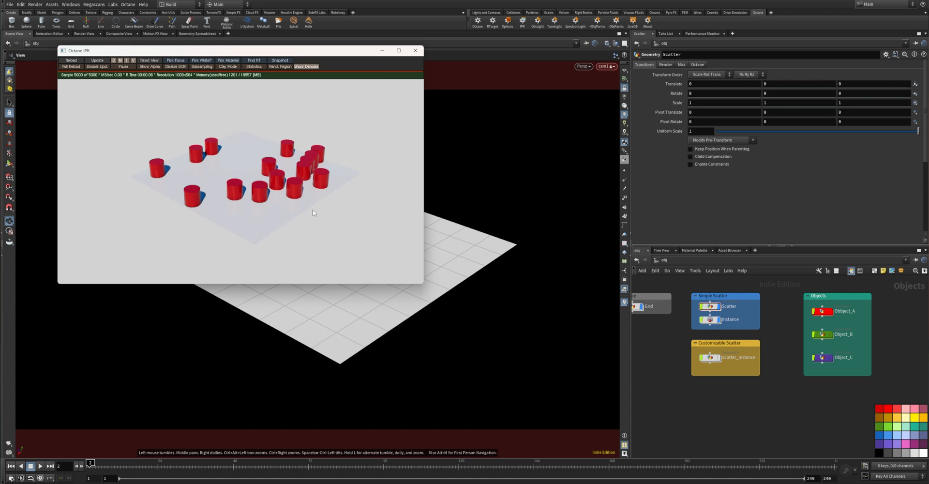
mouse_move(325, 173)
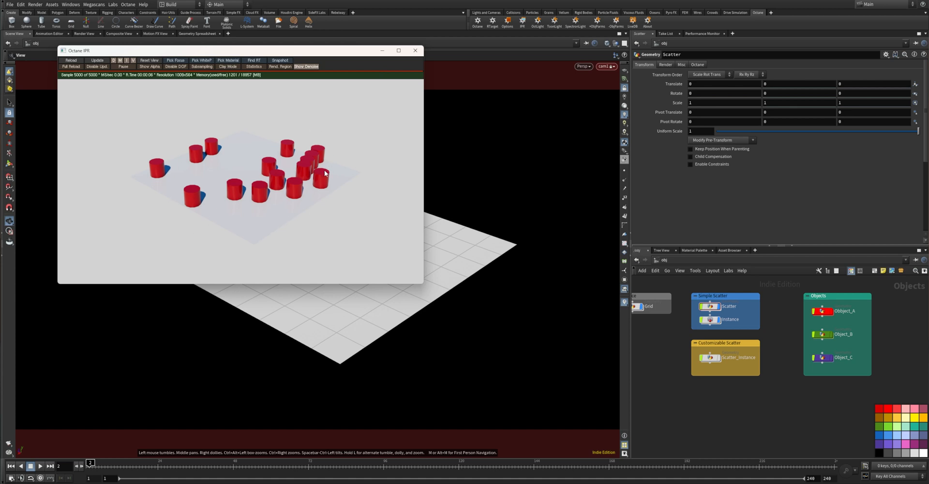
left_click_drag(237, 50, 231, 52)
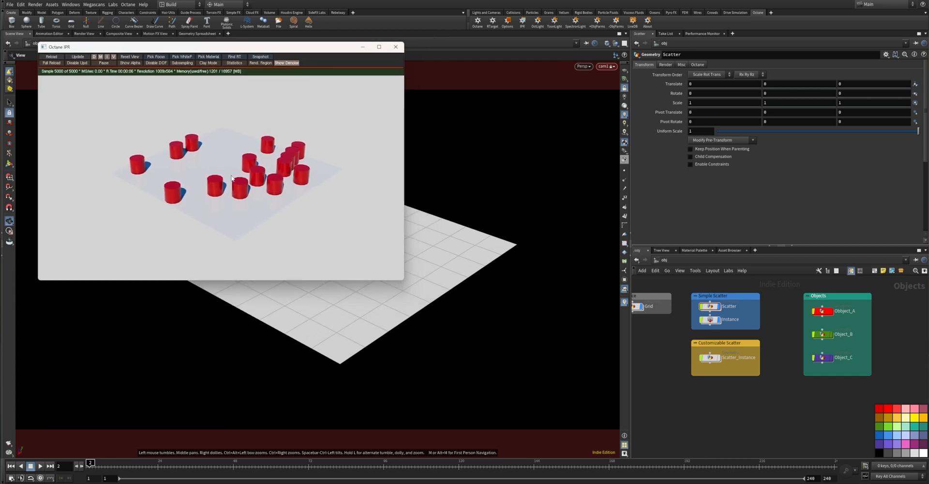
left_click_drag(223, 47, 301, 47)
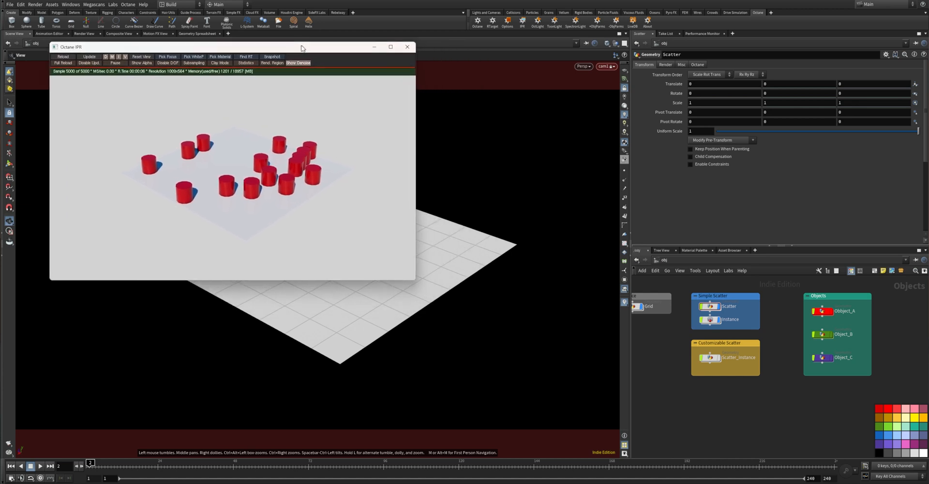
left_click_drag(302, 47, 292, 50)
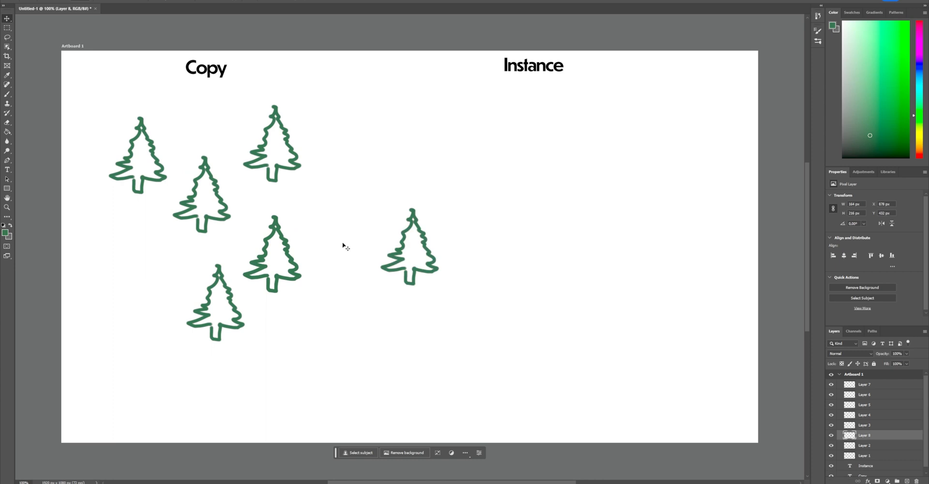
Move the single tree under the Instance heading and add the '5Trees' note
left_click_drag(408, 245, 563, 213)
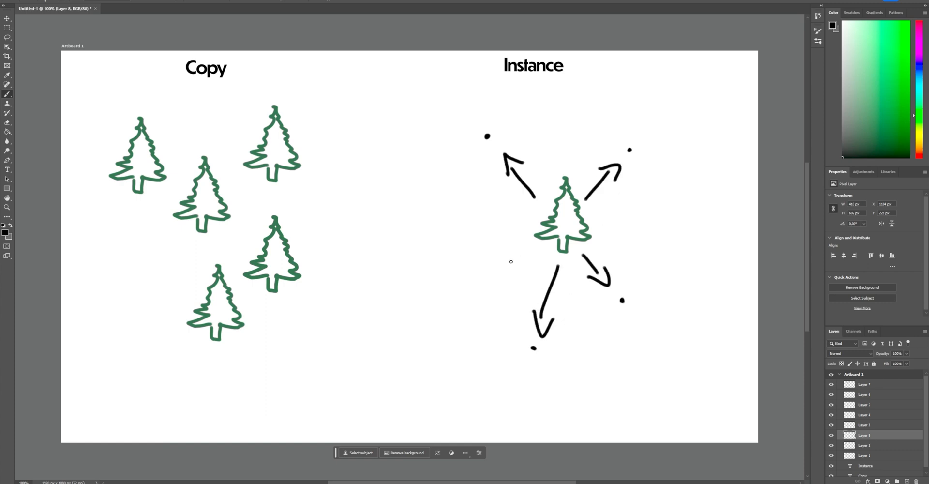
mouse_move(511, 210)
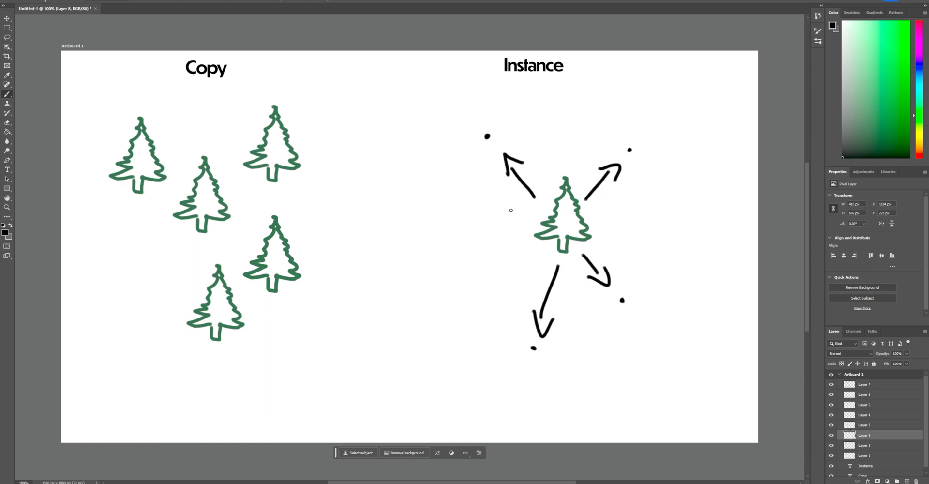
mouse_move(461, 233)
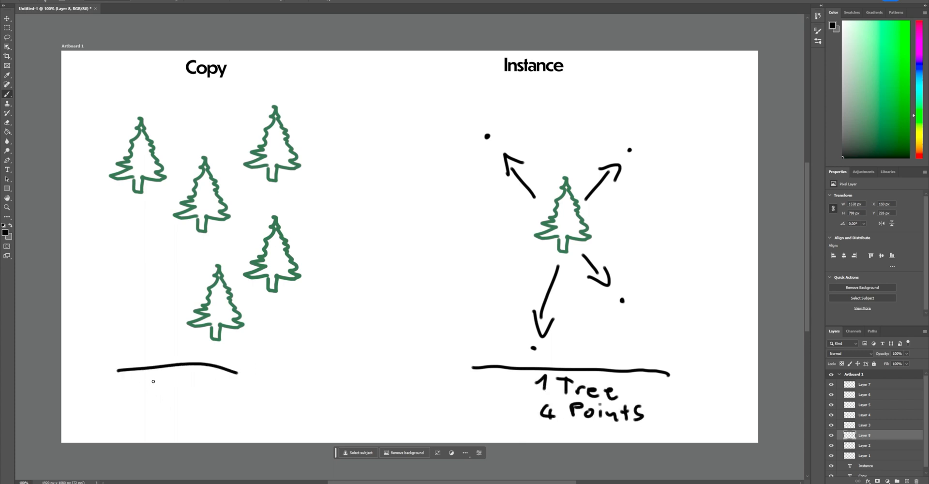
type("5Trees")
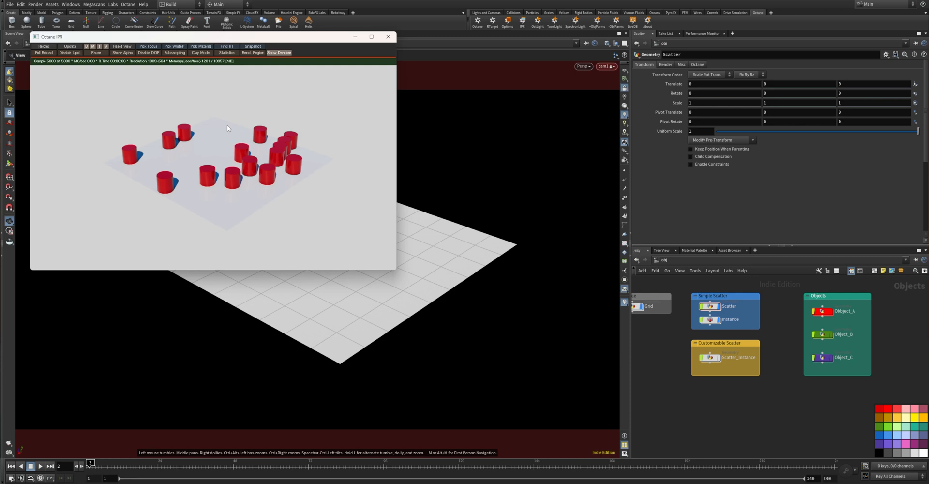
mouse_move(242, 83)
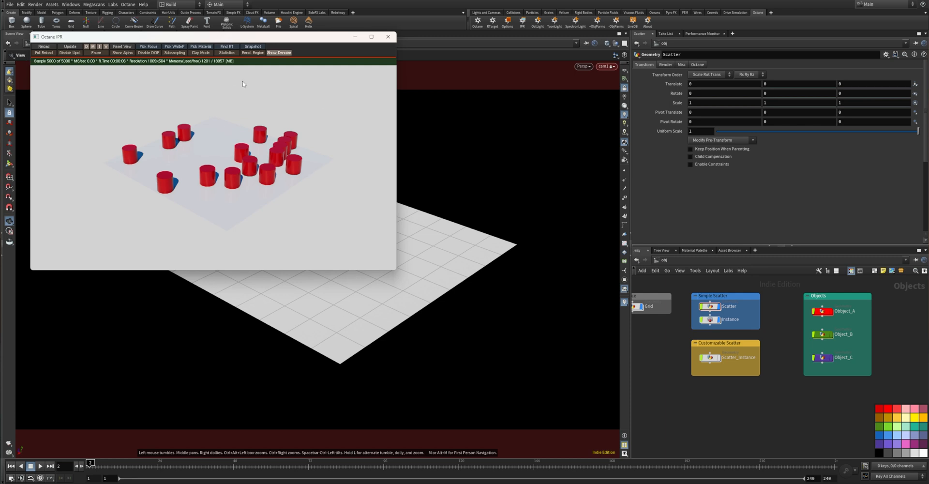
Move the render preview toward the viewport centre and select the Grid object
left_click_drag(212, 36, 293, 102)
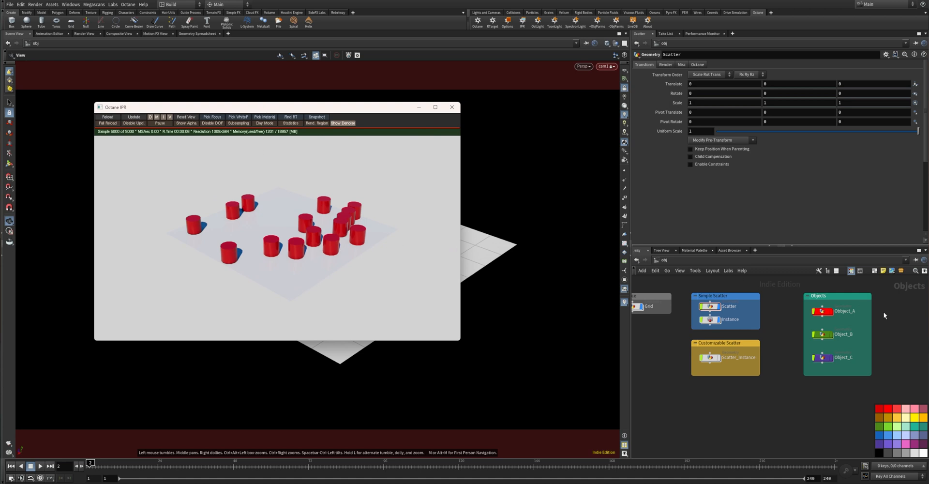
left_click(842, 311)
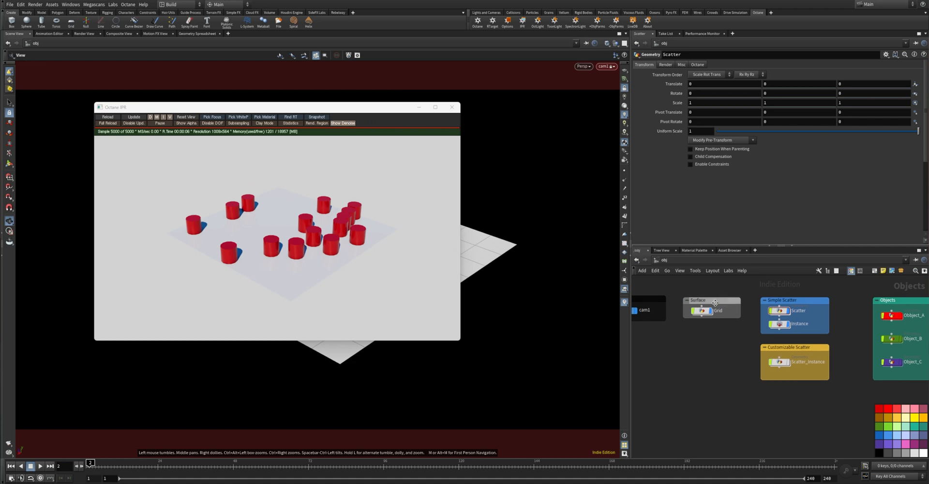
left_click(718, 310)
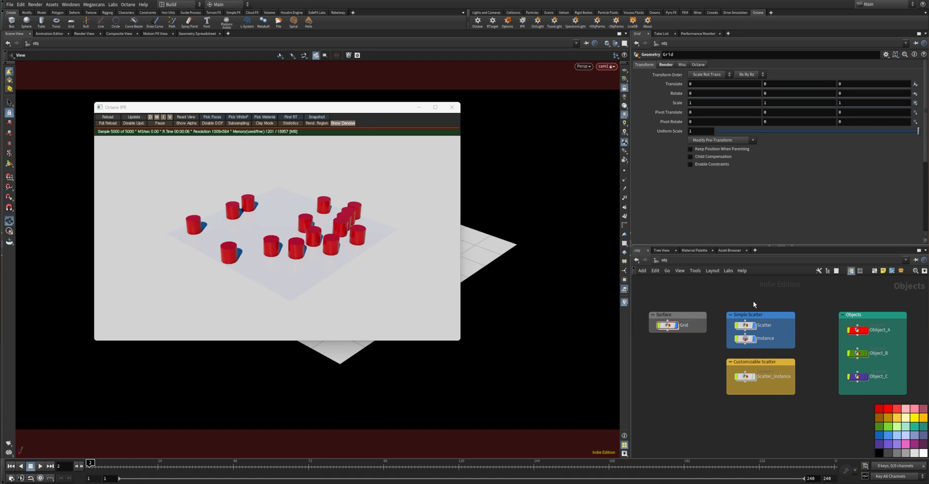
mouse_move(741, 301)
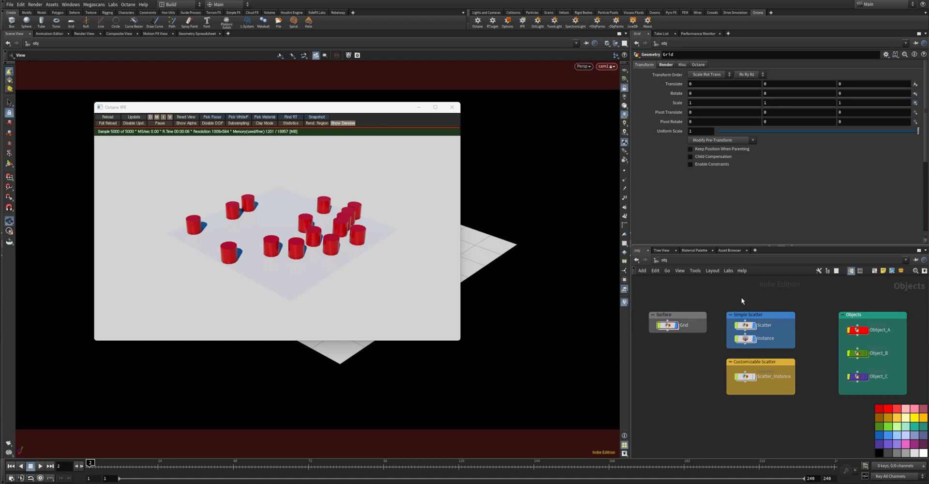
mouse_move(732, 302)
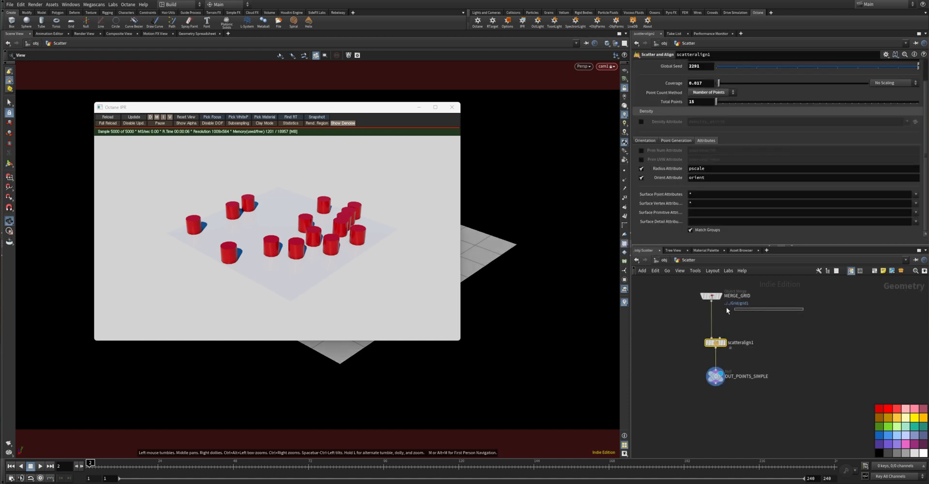
Inspect the grid merge node, close the Octane preview and return to the /obj network
left_click(709, 295)
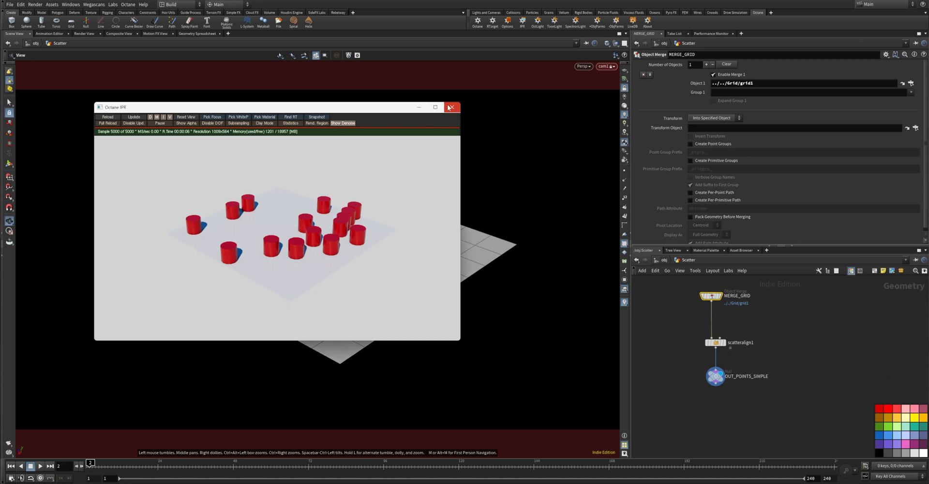
left_click(450, 108)
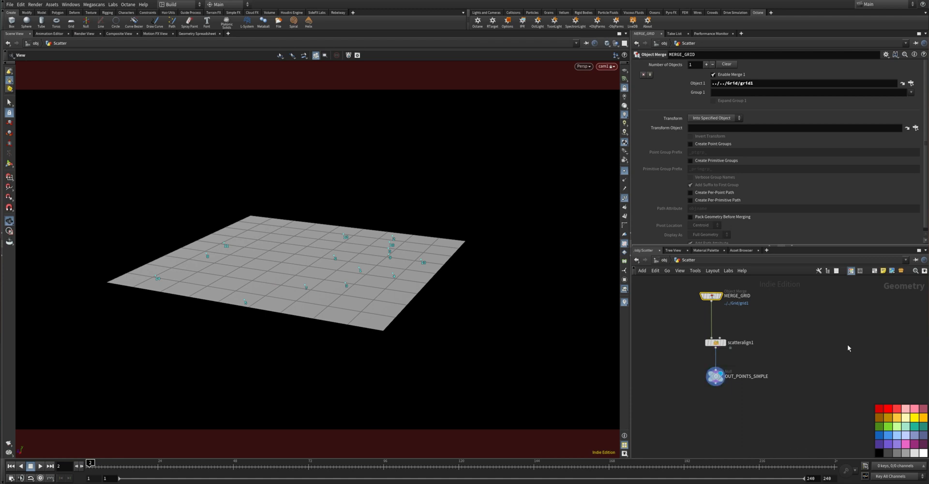
left_click(714, 375)
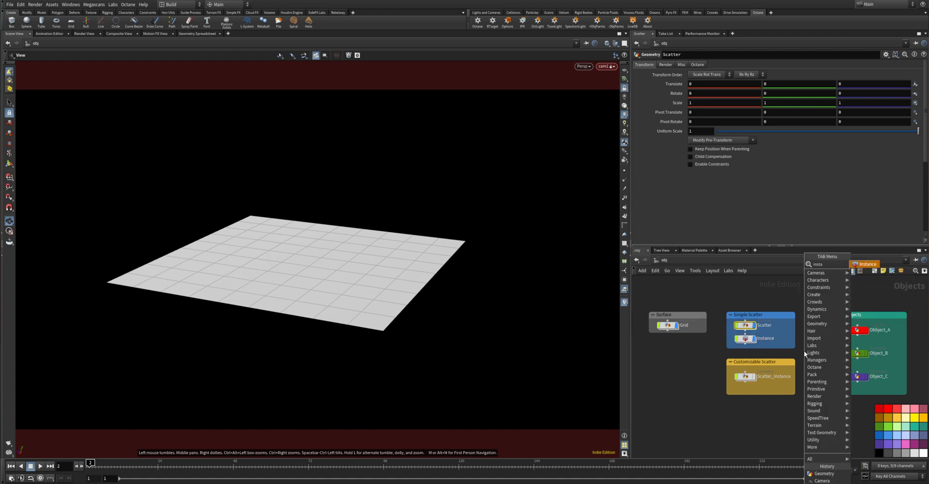
Select the Instance node referencing ../Object_A, view the red-cylinder render, then close it
left_click(695, 418)
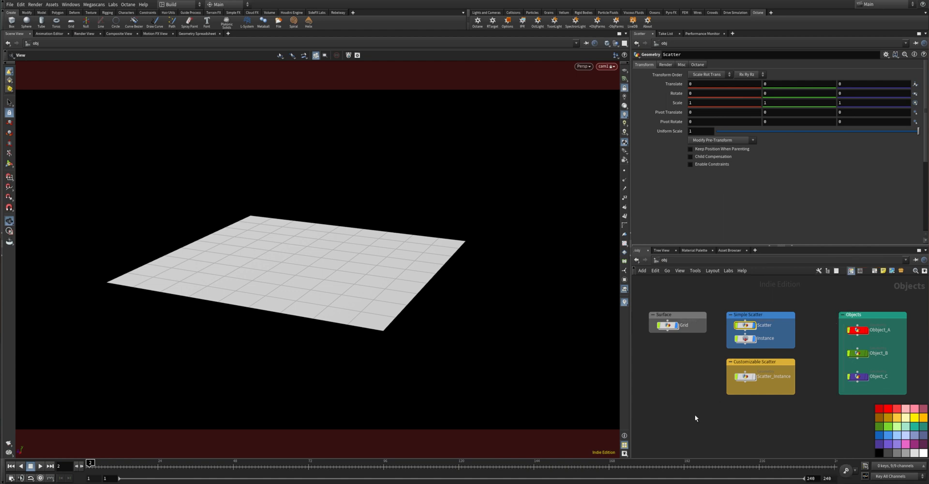
left_click(752, 337)
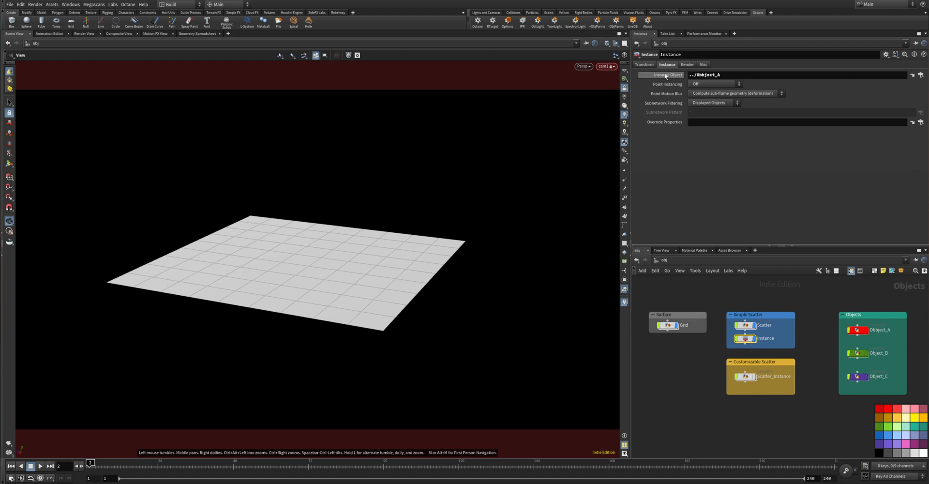
mouse_move(825, 320)
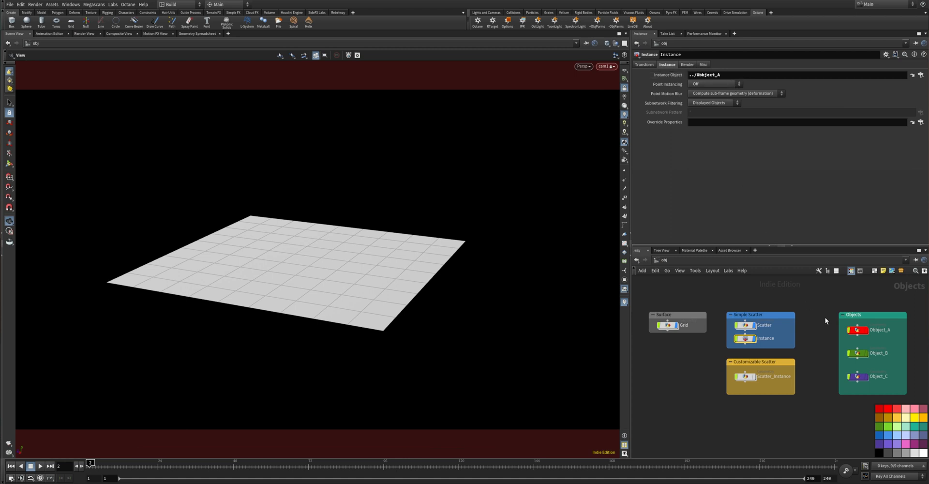
mouse_move(872, 336)
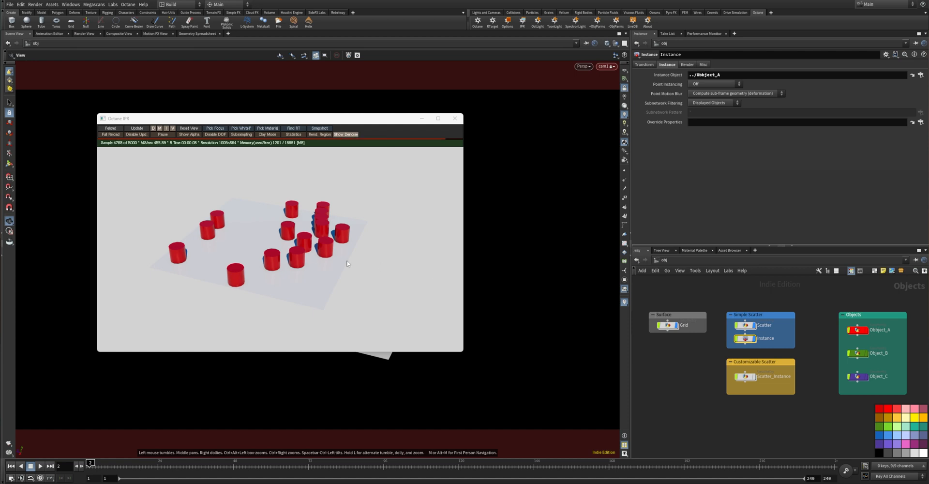
mouse_move(526, 258)
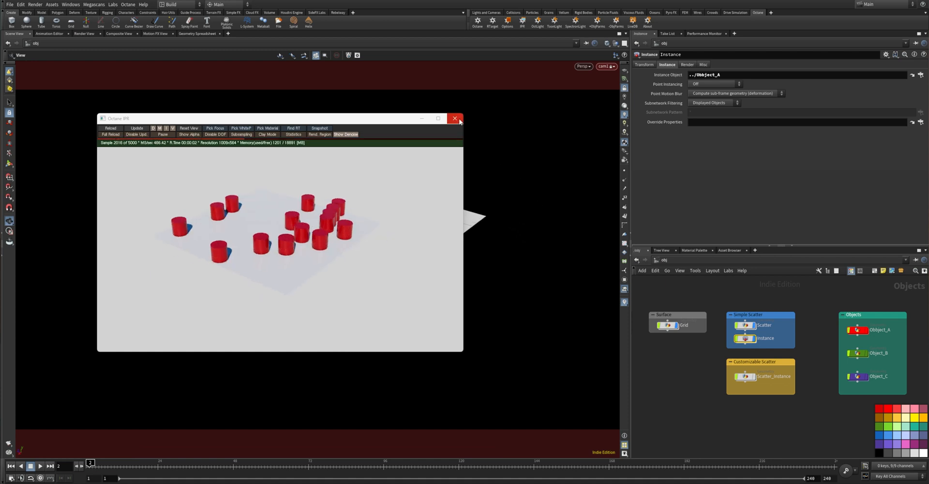
left_click(455, 118)
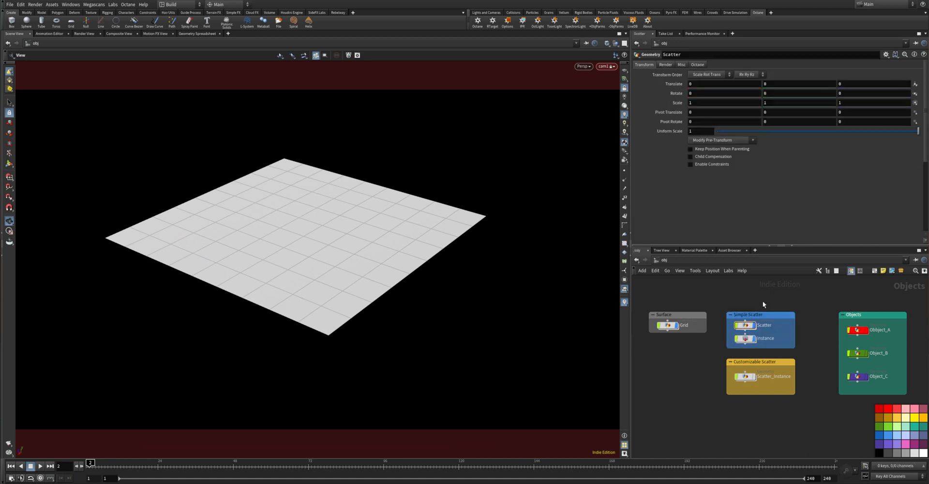
Select the Scatter_Instance node to show its parameters
left_click(743, 337)
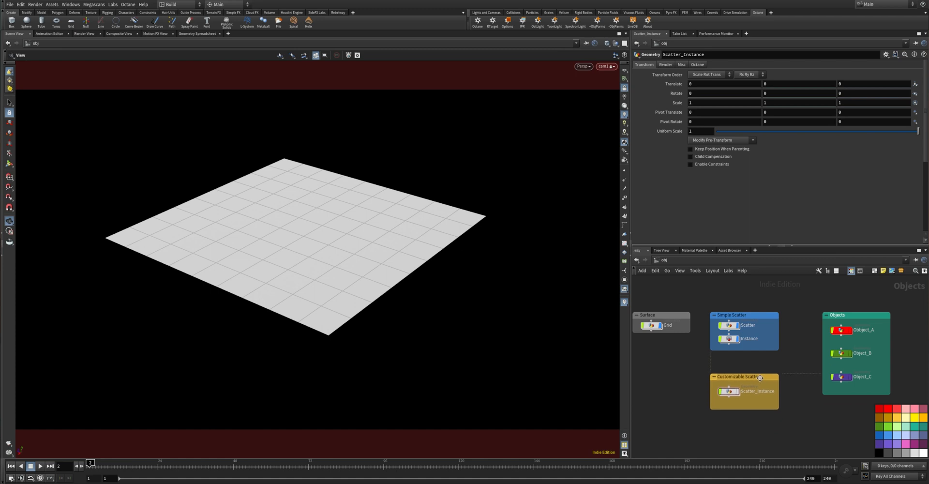
Dive inside the Scatter_Instance network with its Object_A/B/C attribute randomize
left_click(731, 314)
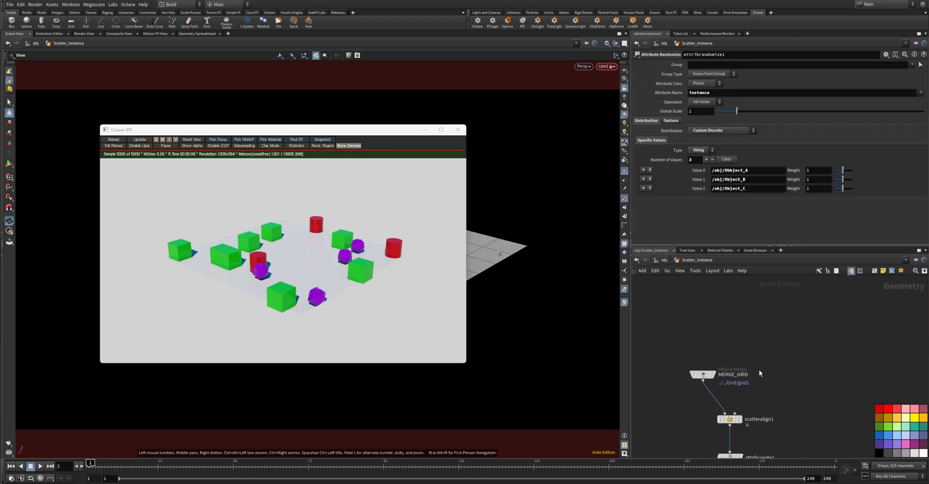
Inspect MERGE_GRID, scatteralign1 and attribcreate1, closing the render preview
left_click(702, 373)
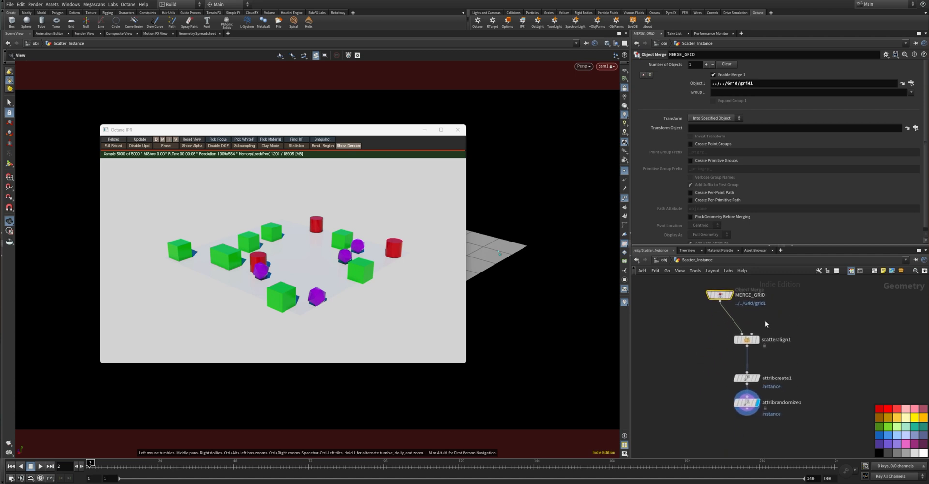
left_click(745, 340)
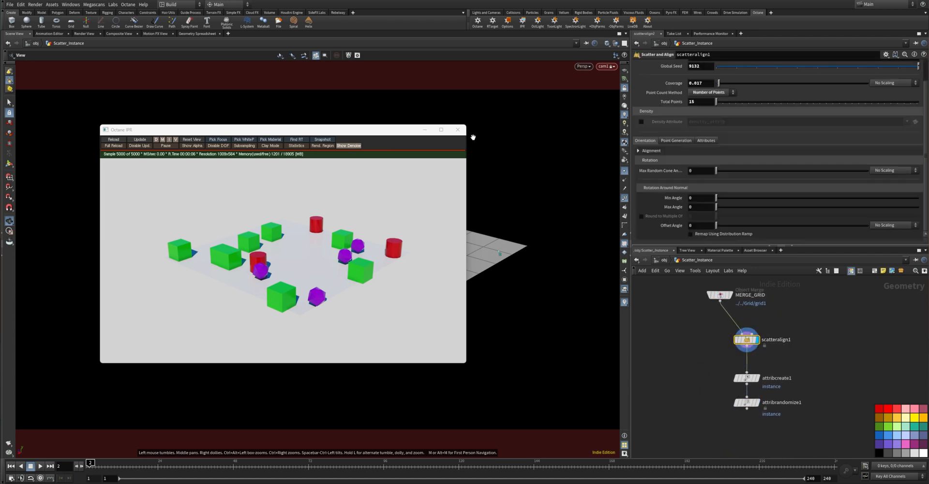
left_click(458, 128)
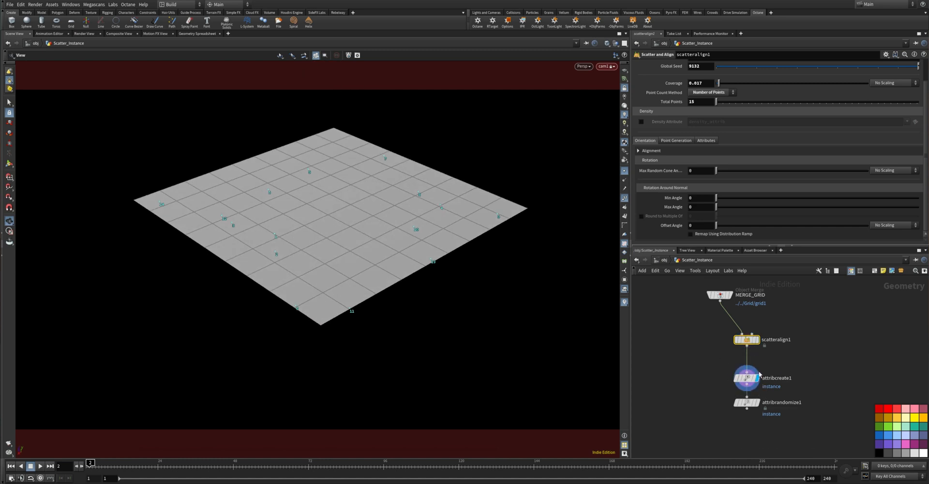
left_click(746, 377)
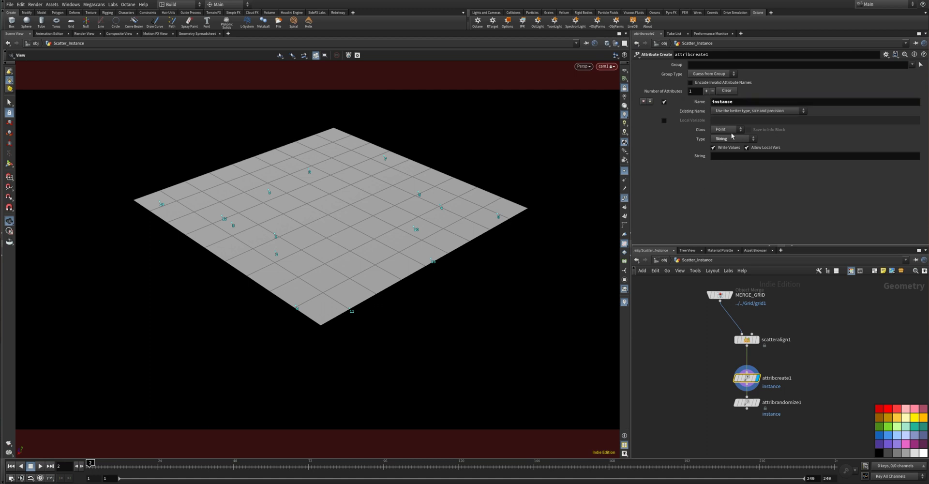
Inspect attribrandomize1 listing Object_A–C, then return to the /obj network
left_click(732, 138)
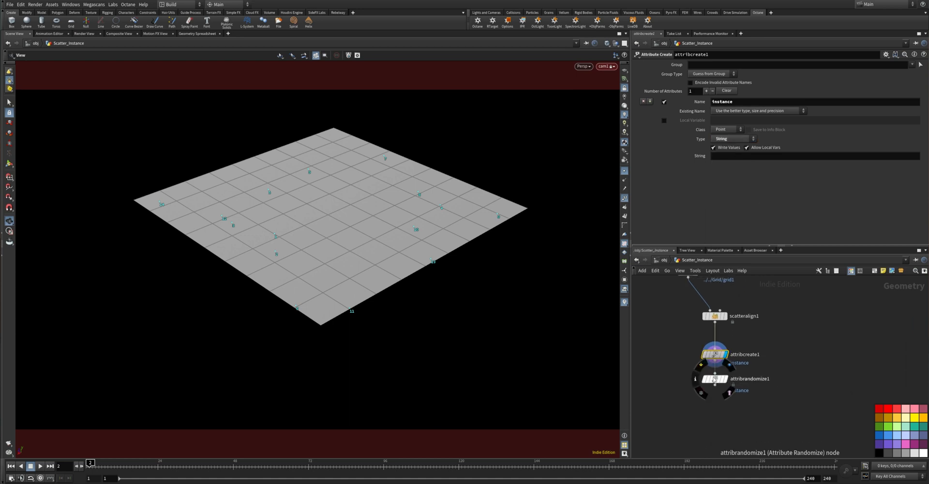
left_click(713, 378)
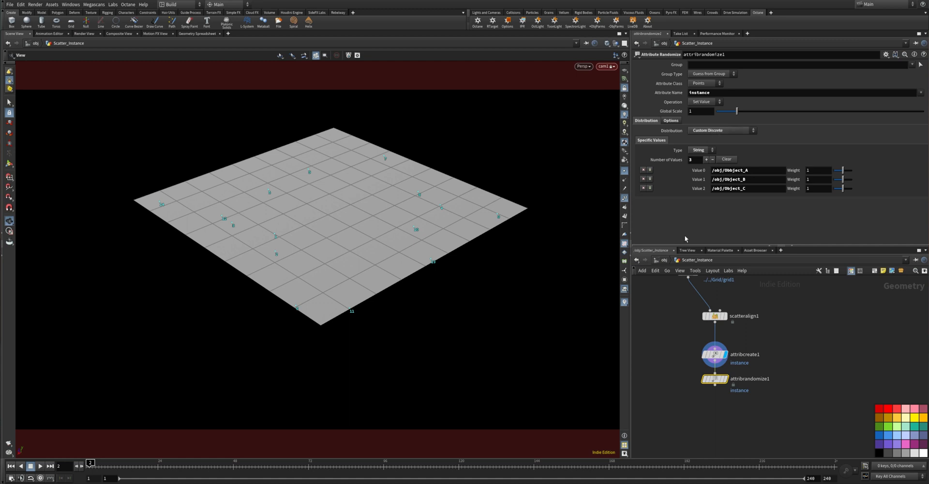
left_click(697, 170)
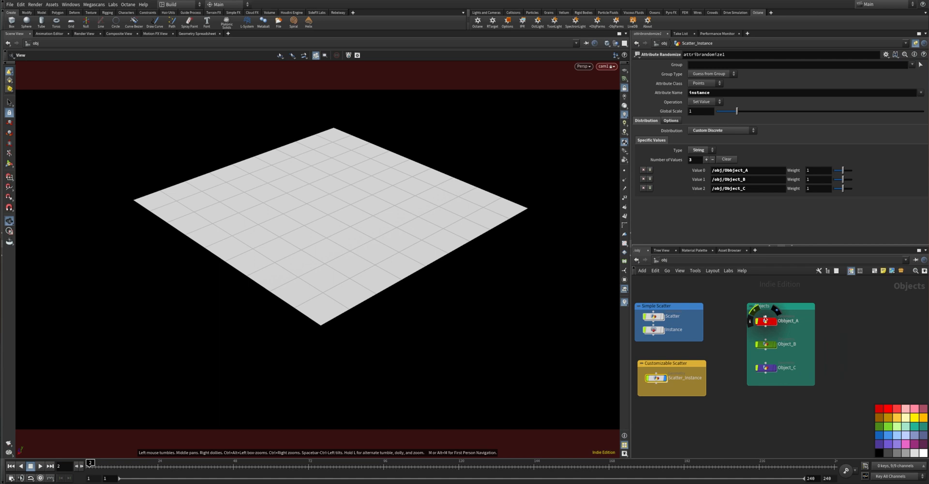
Set the attribrandomize1 weights for Object_A and Object_C to 0.5
left_click(705, 160)
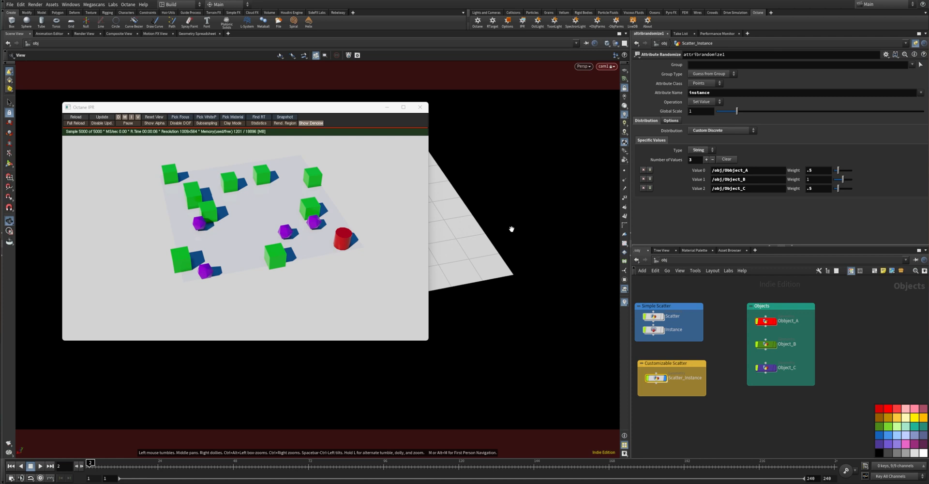
mouse_move(511, 228)
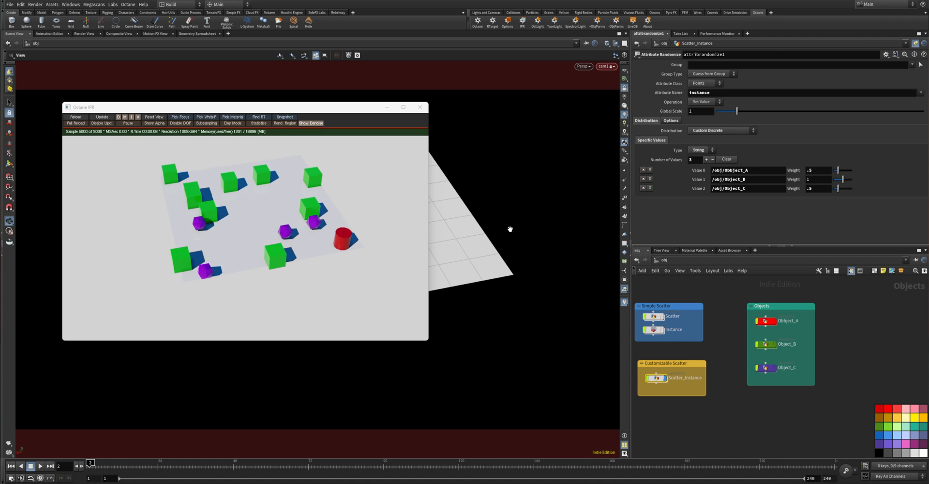